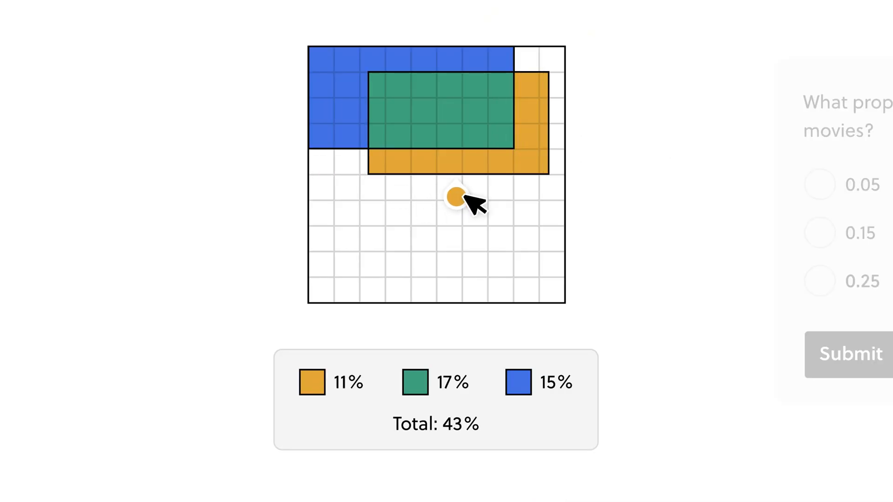
# - Submit 0.15 for the both-movies proportion, then answer 'The model underestimates.' to earn +15 XP
pyautogui.click(848, 354)
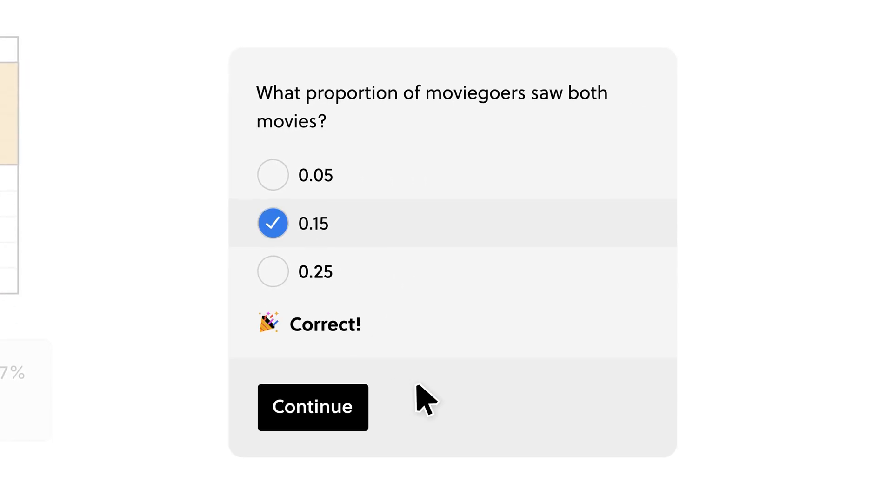
pyautogui.click(312, 407)
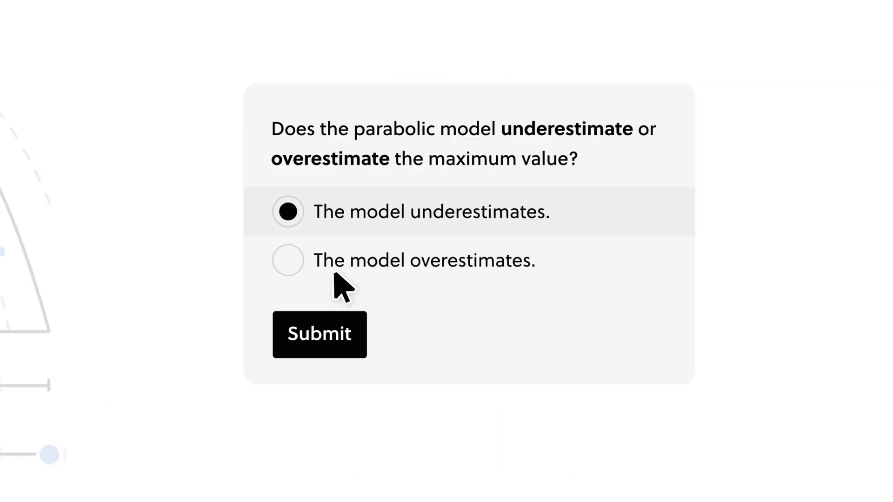
pyautogui.click(319, 334)
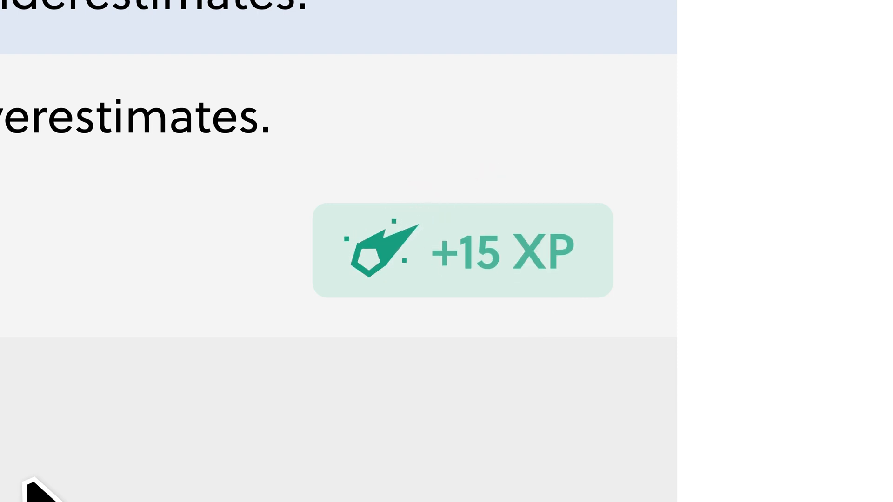